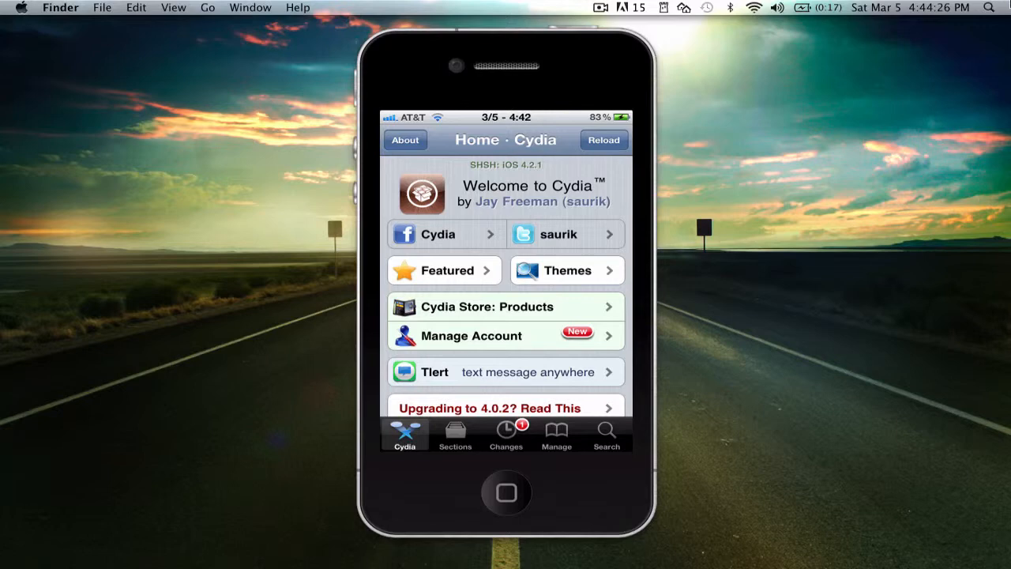
# Step: Search Cydia's packages for 'Covert', the BigBoss private-browsing tweak for Safari
pyautogui.click(607, 434)
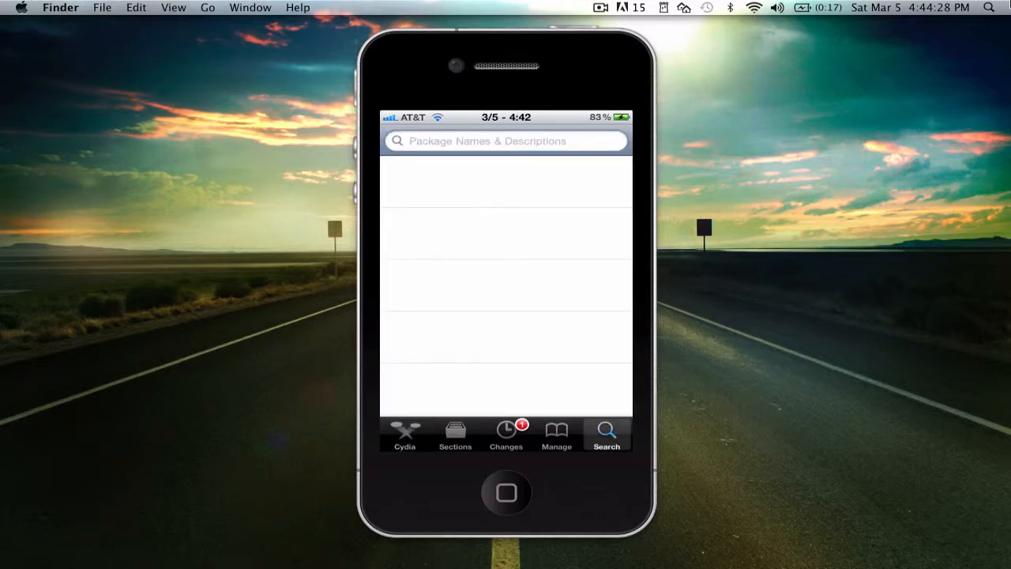
pyautogui.click(506, 140)
pyautogui.write('Covert')
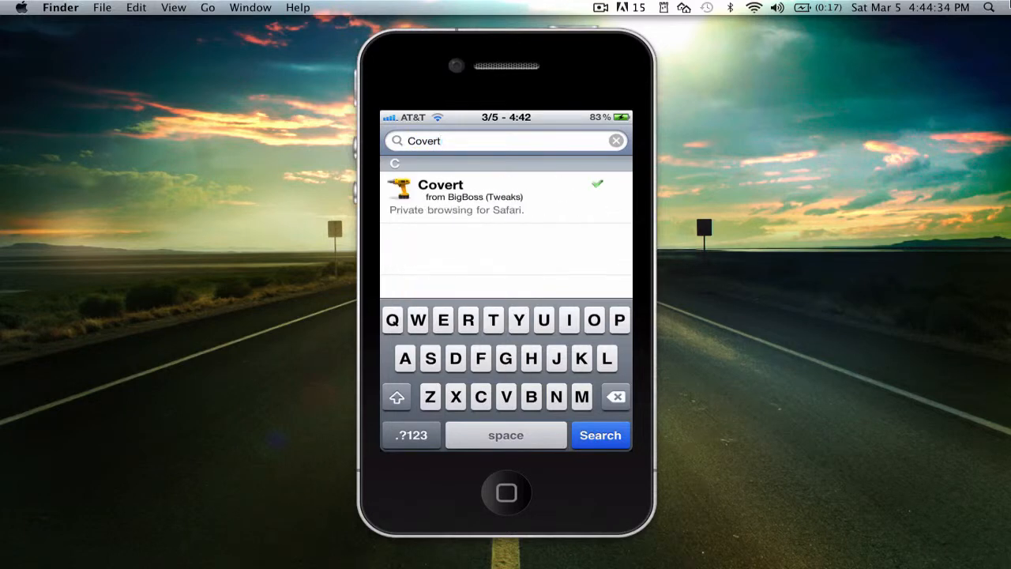
# Step: Review Covert's details page, version 1.2.2-1 by chpwn for iOS 4, through its description
pyautogui.click(506, 196)
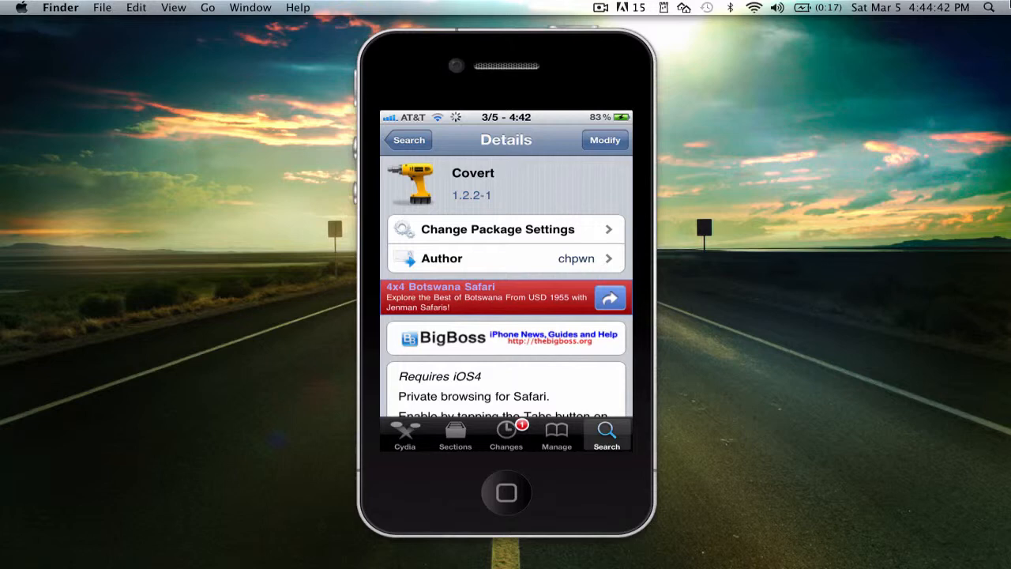
pyautogui.scroll(-3)
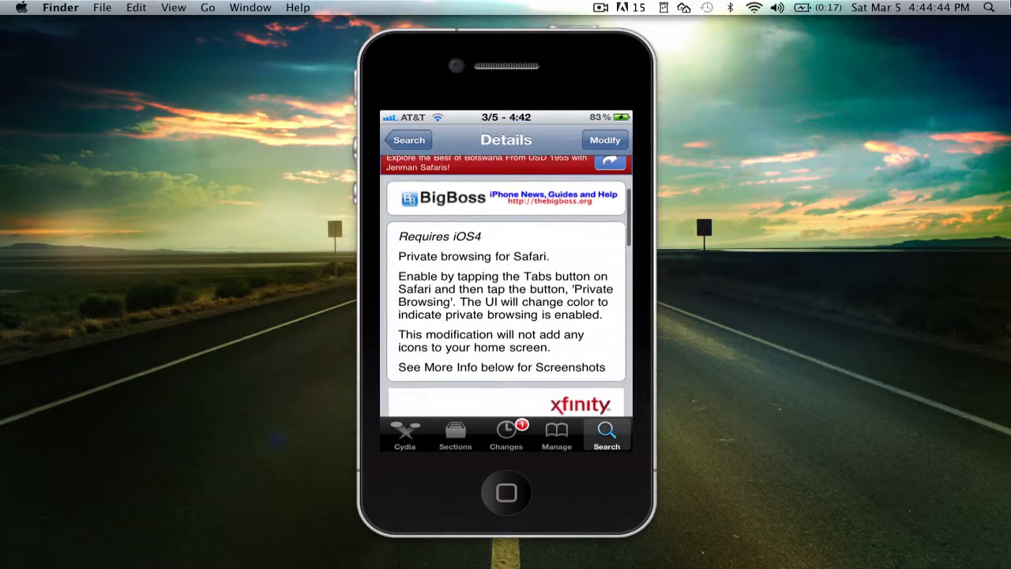
pyautogui.scroll(-3)
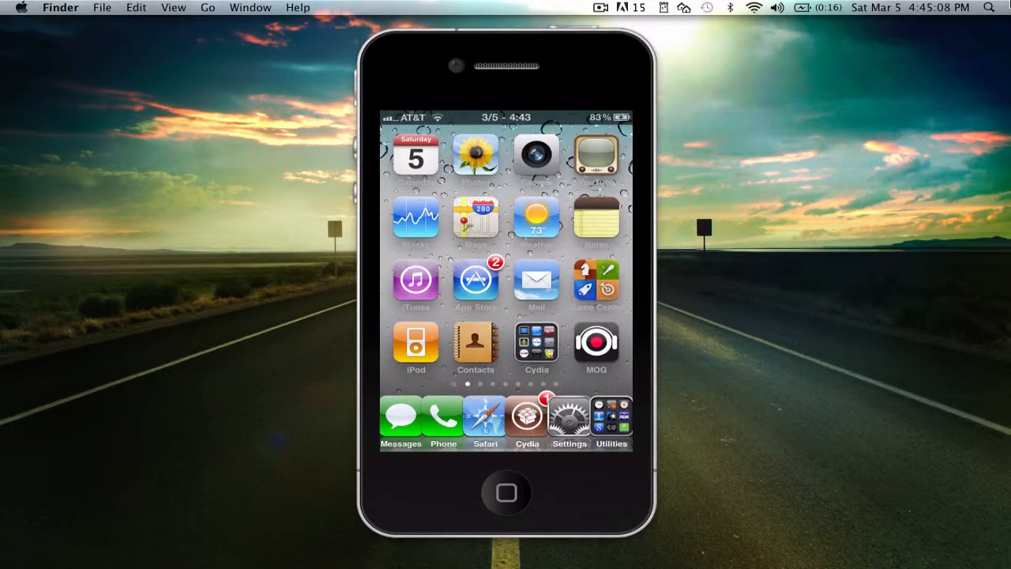
# Step: Launch Safari on Google and bring up the open-pages overview showing Covert's Private Browsing option
pyautogui.click(484, 414)
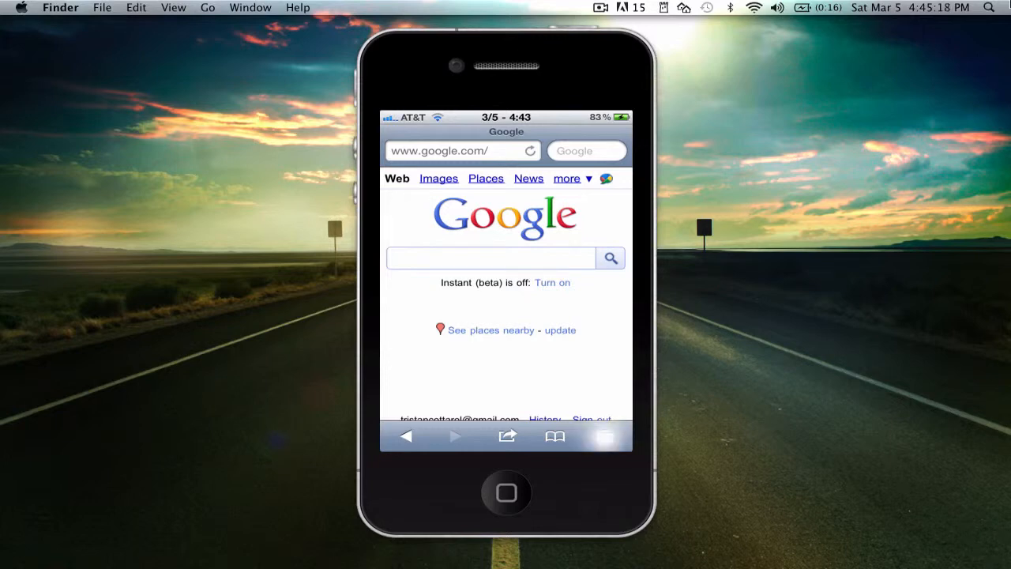
pyautogui.click(604, 436)
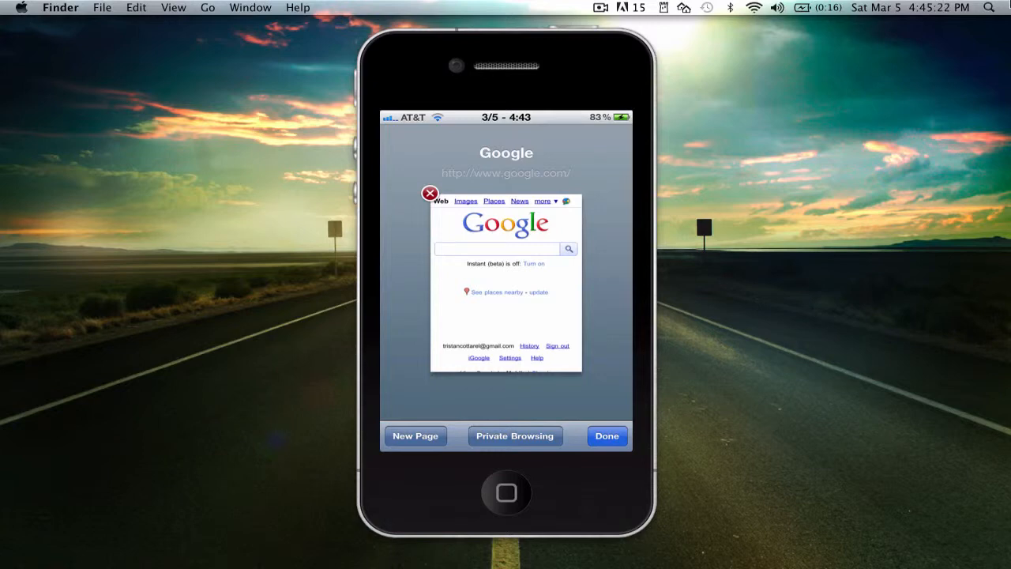
# Step: Turn Private Browsing on via Covert and return to the full-screen Google page
pyautogui.click(515, 436)
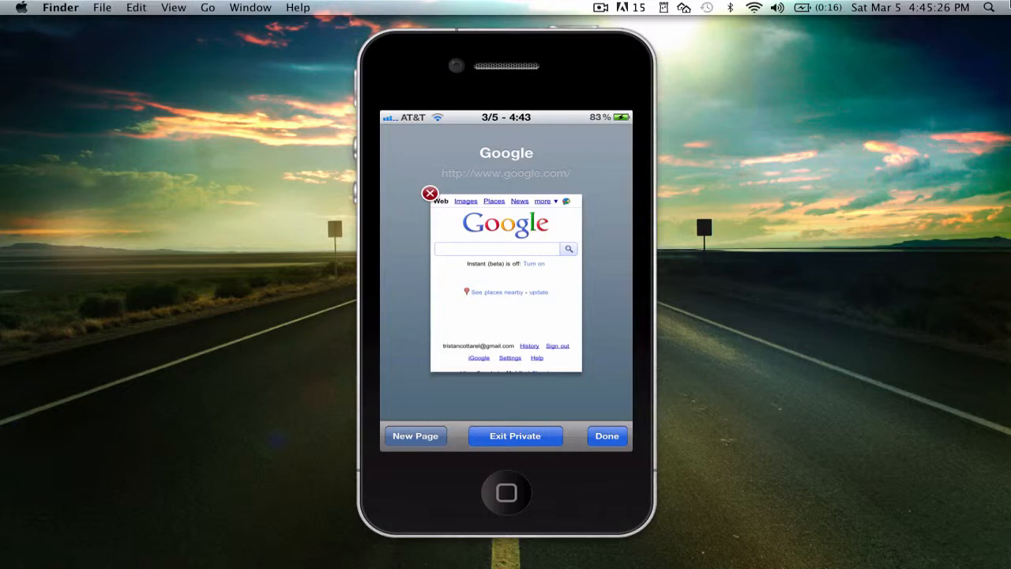
pyautogui.click(606, 436)
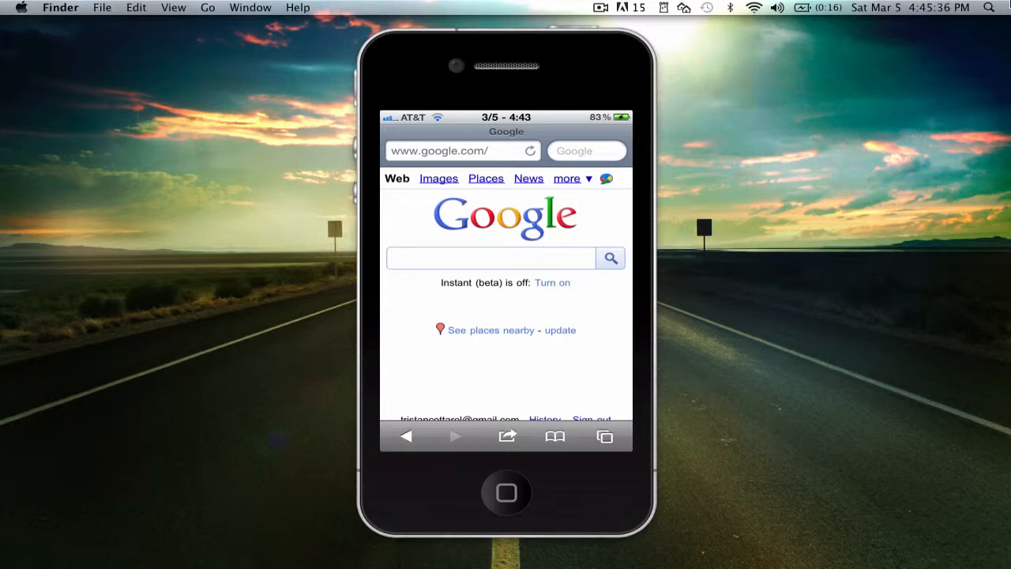
# Step: Turn Private Browsing back off from the page overview and leave Safari for the home screen
pyautogui.click(604, 436)
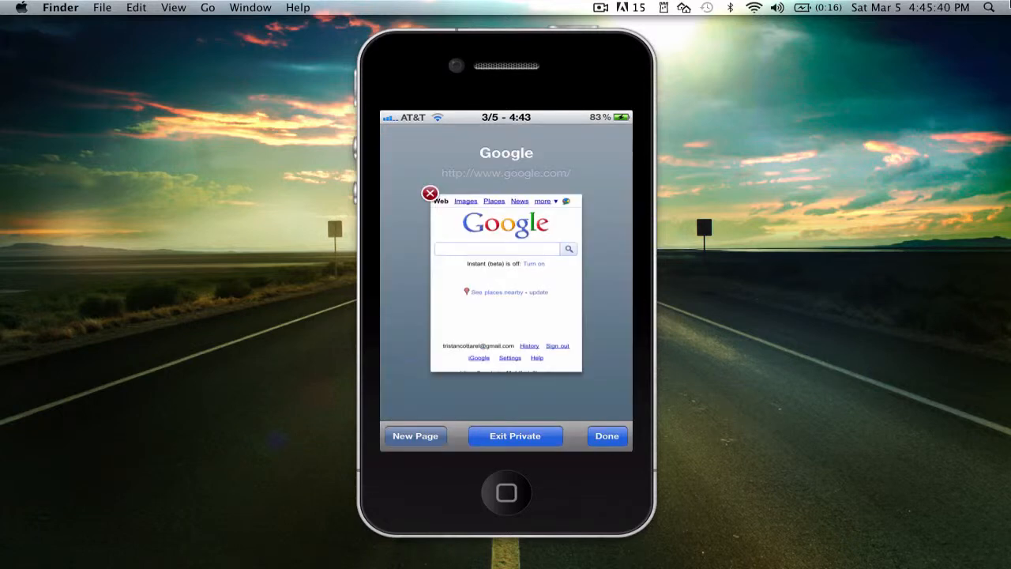
pyautogui.click(514, 436)
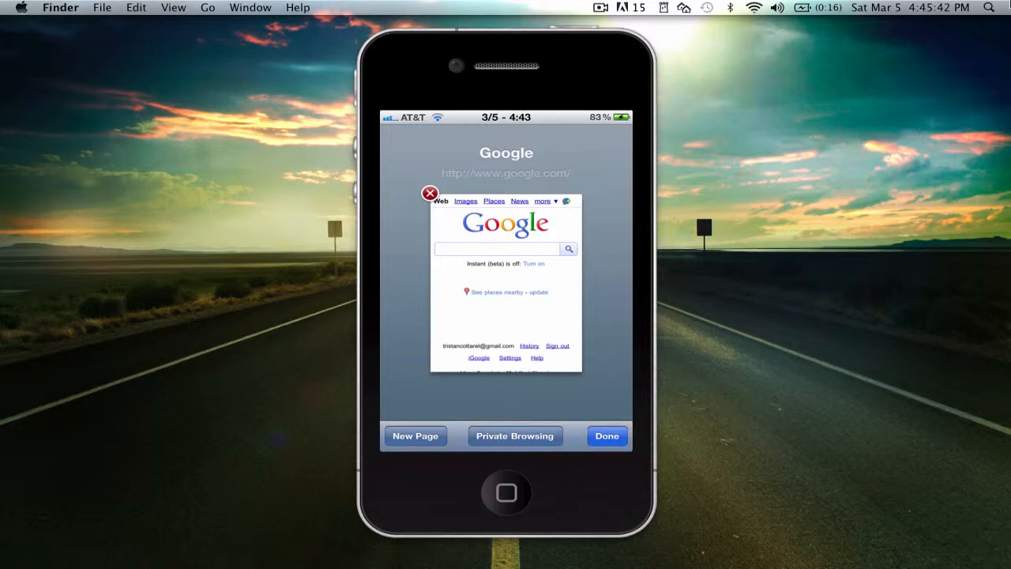
pyautogui.click(606, 436)
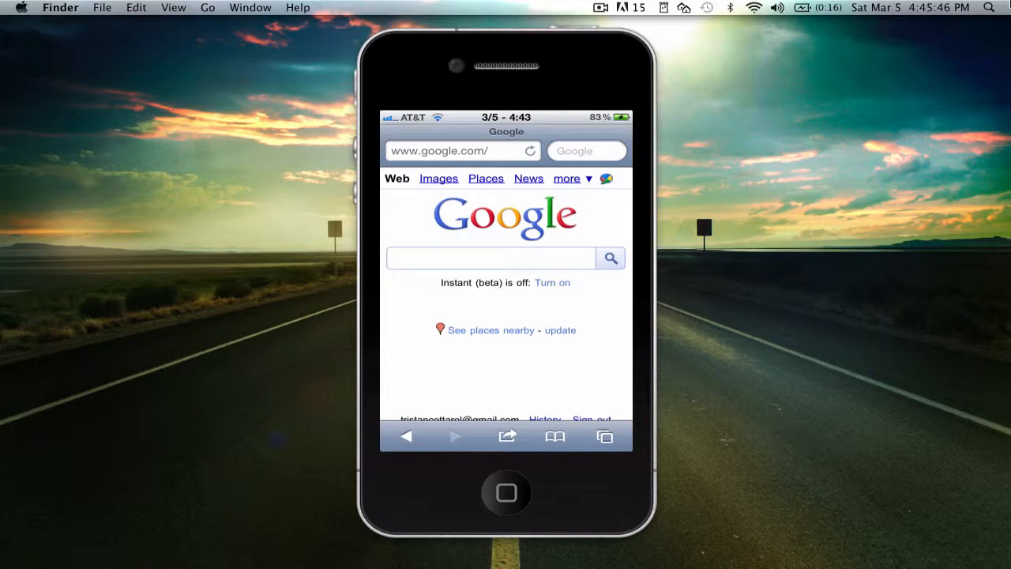
pyautogui.click(506, 493)
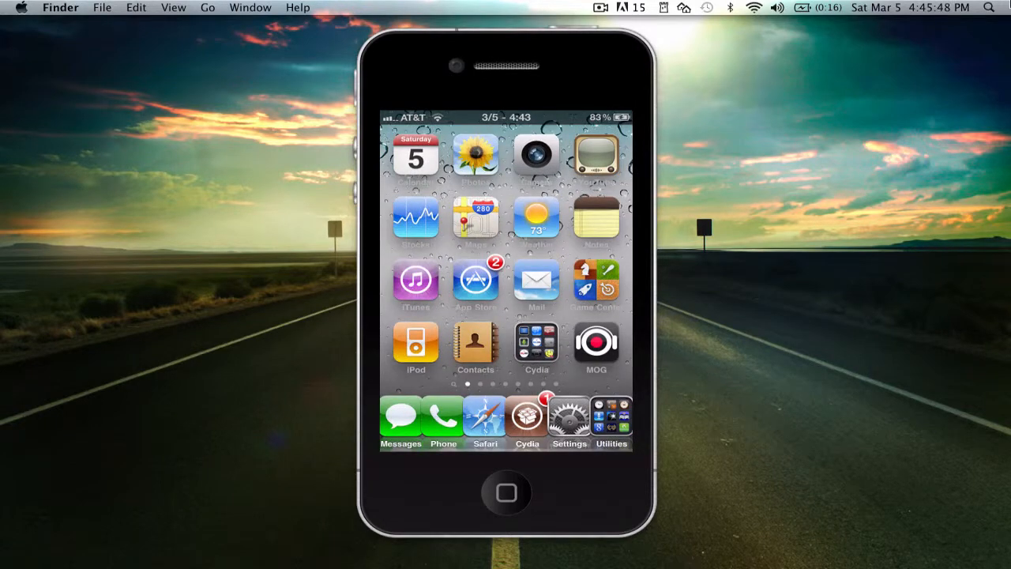